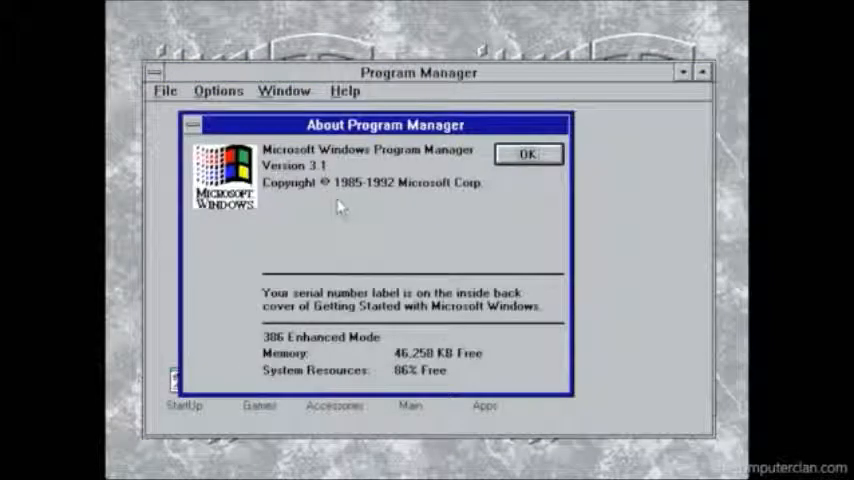
- Dismiss the About Program Manager dialog with OK, revealing the five program group icons
left_click(528, 154)
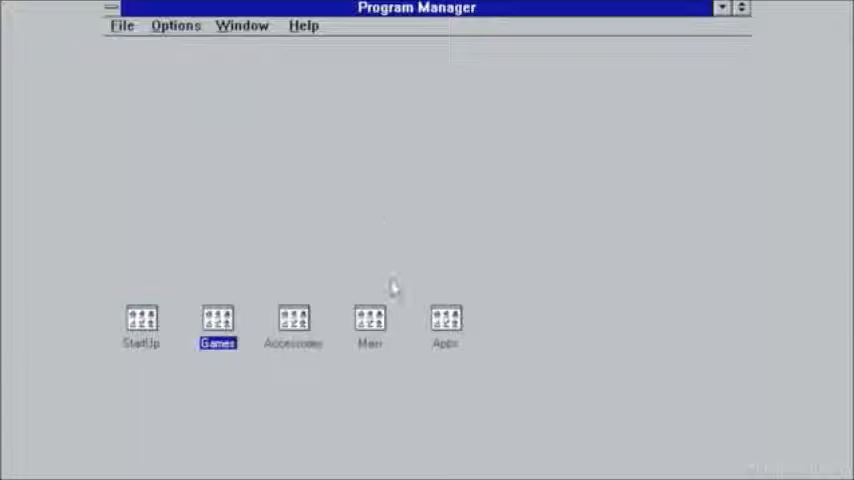